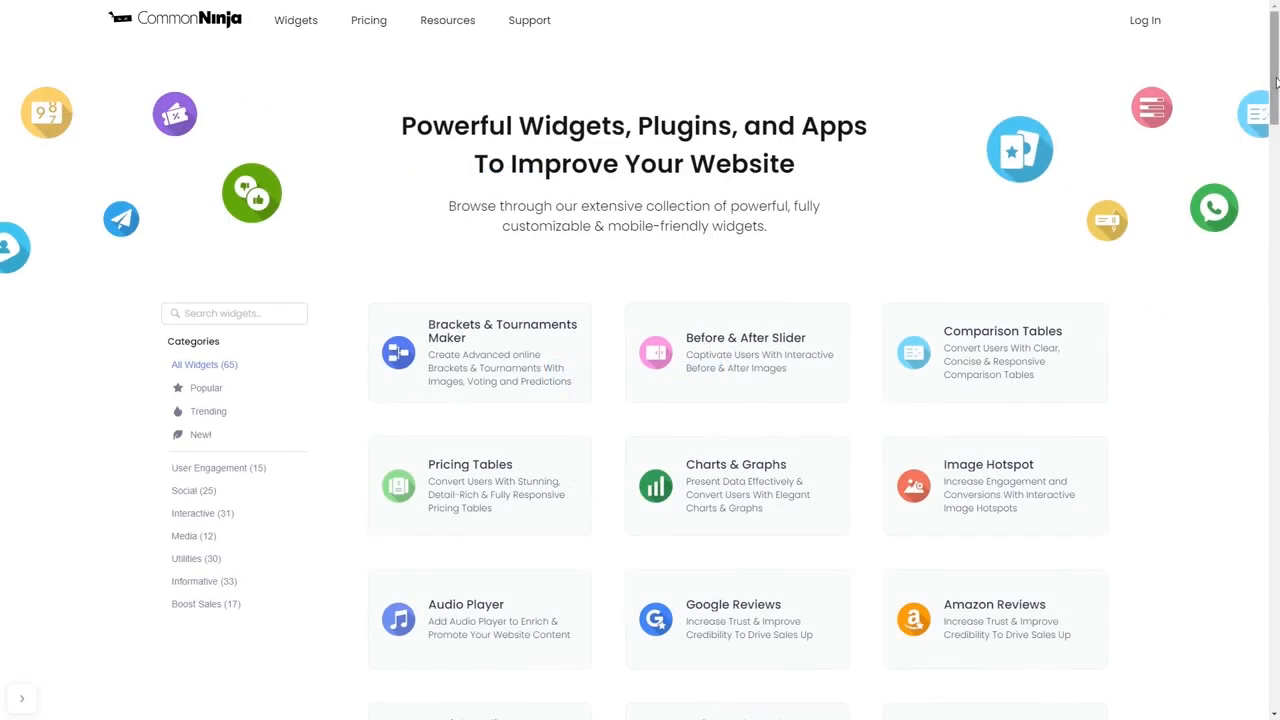
Scroll down the Widgets gallery to reach the Image Hotspot card.
{"action": "scroll", "scroll_direction": "down", "scroll_amount": 3}
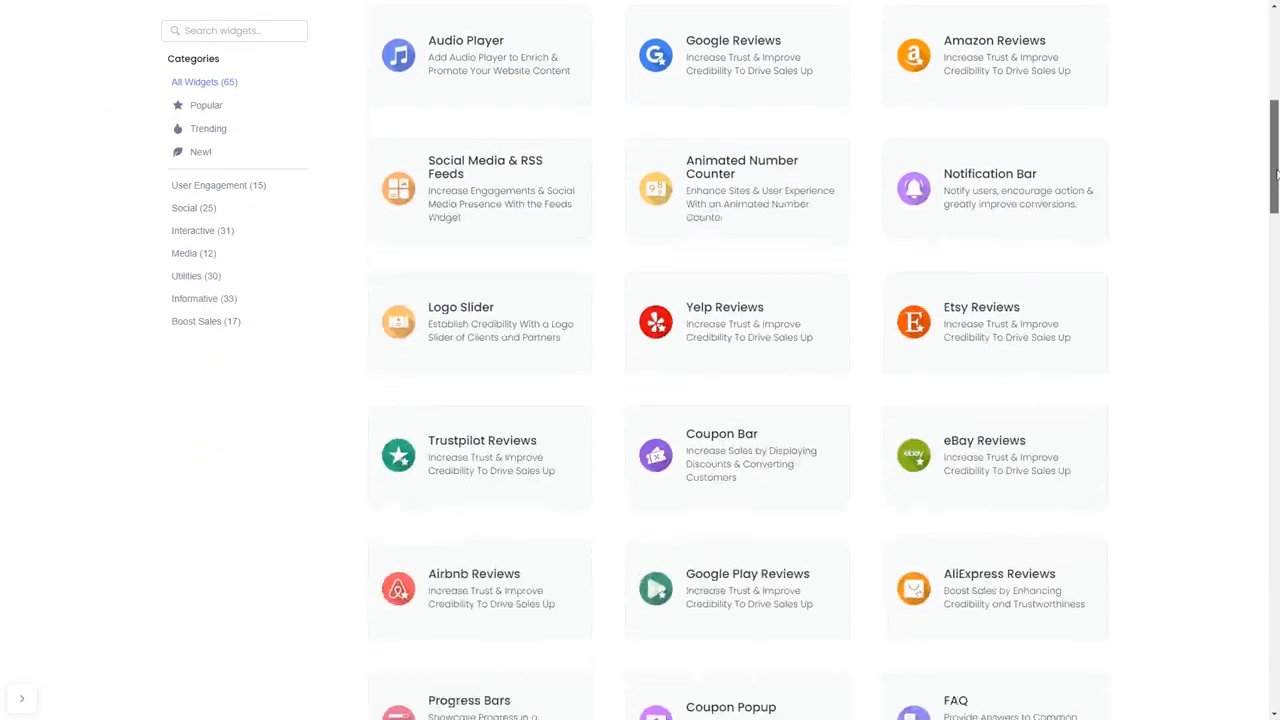
{"action": "scroll", "scroll_direction": "down", "scroll_amount": 3}
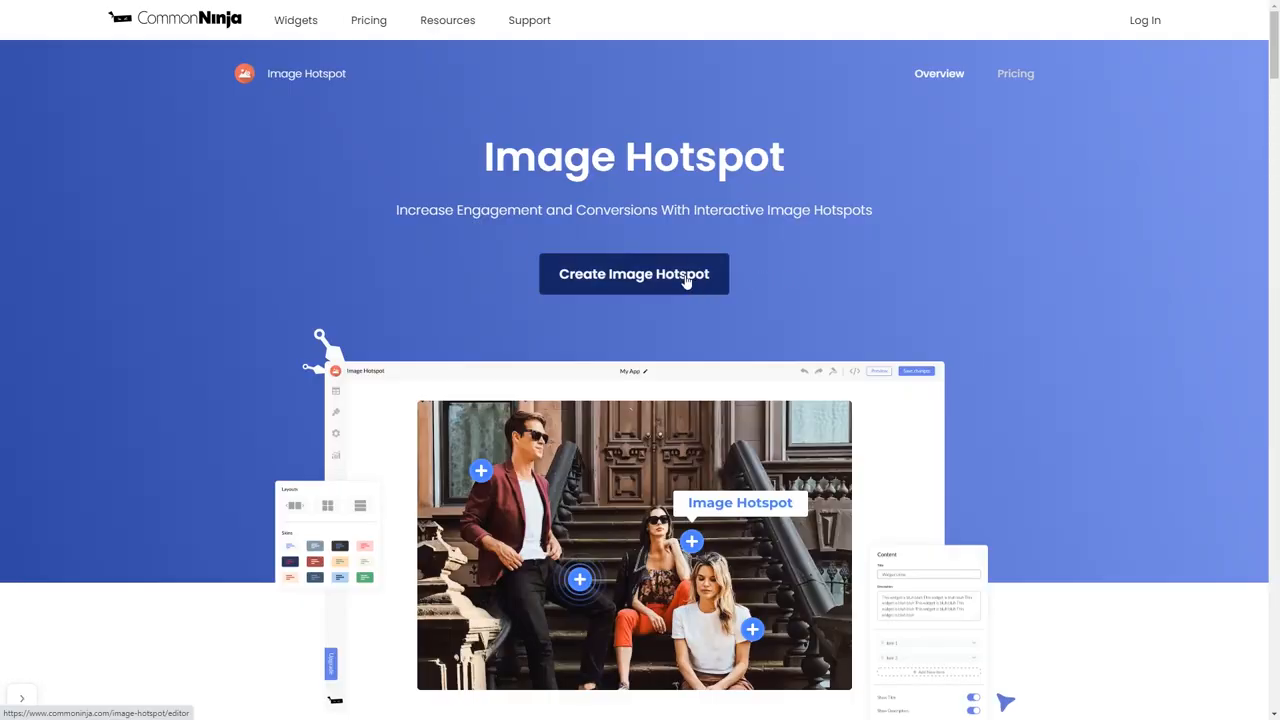
Create a new Image Hotspot widget and review its Design and Settings panels.
{"action": "left_click", "coordinate": [634, 274]}
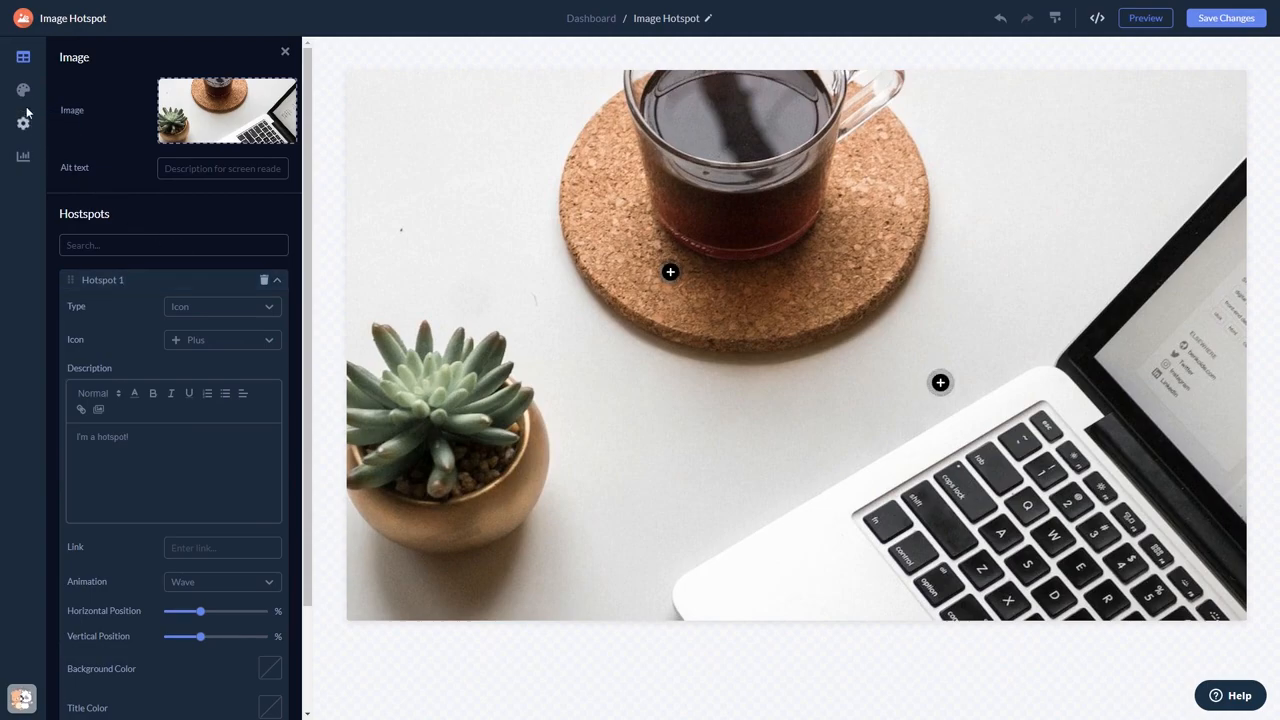
{"action": "left_click", "coordinate": [24, 90]}
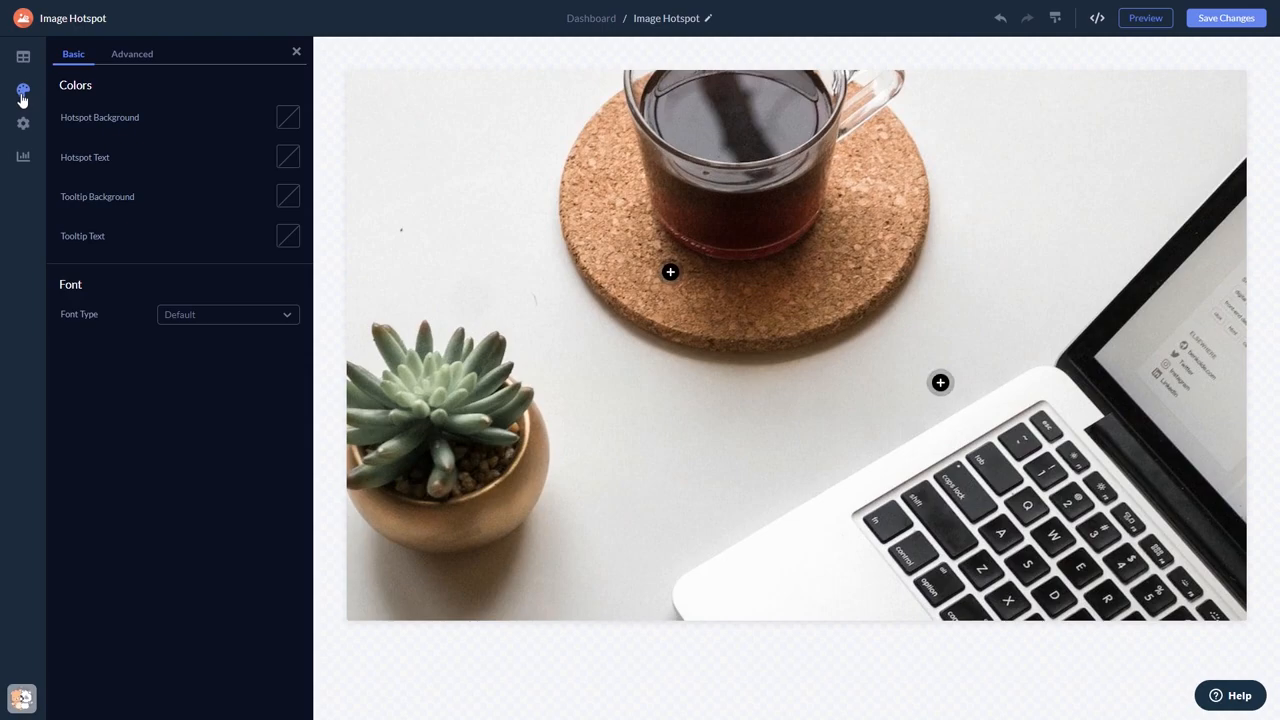
{"action": "left_click", "coordinate": [24, 124]}
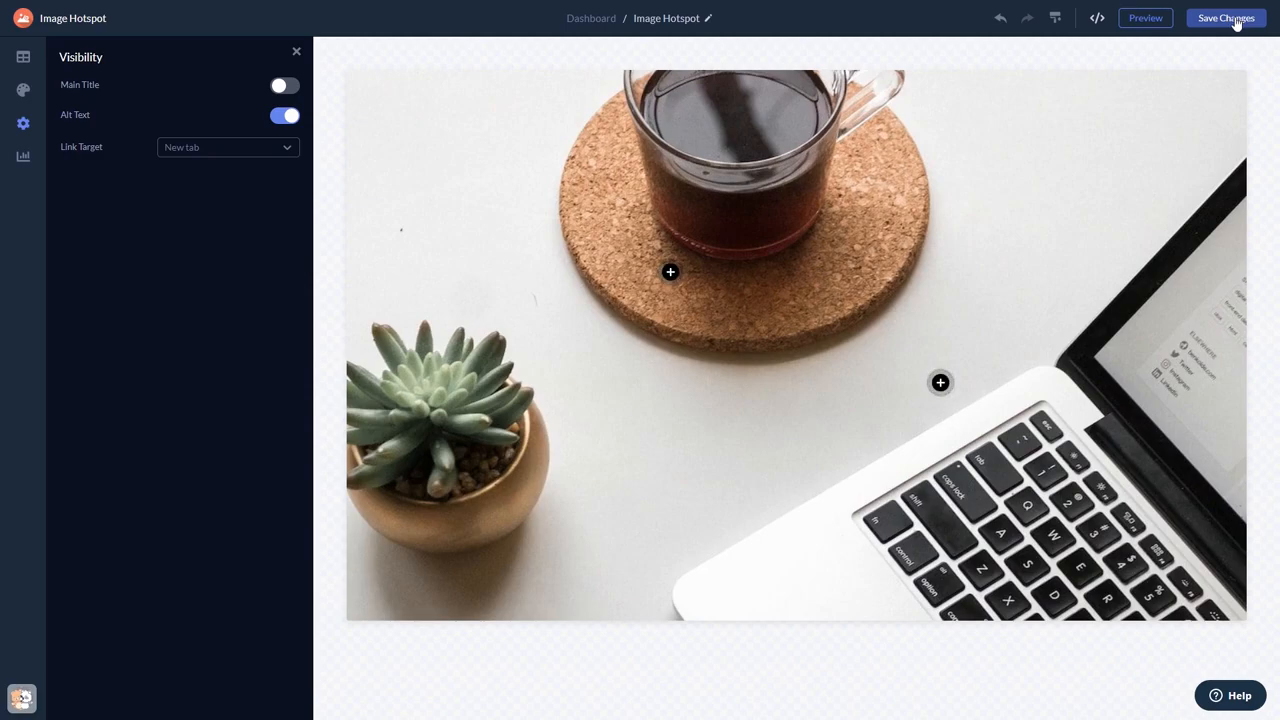
{"action": "mouse_move", "coordinate": [600, 30]}
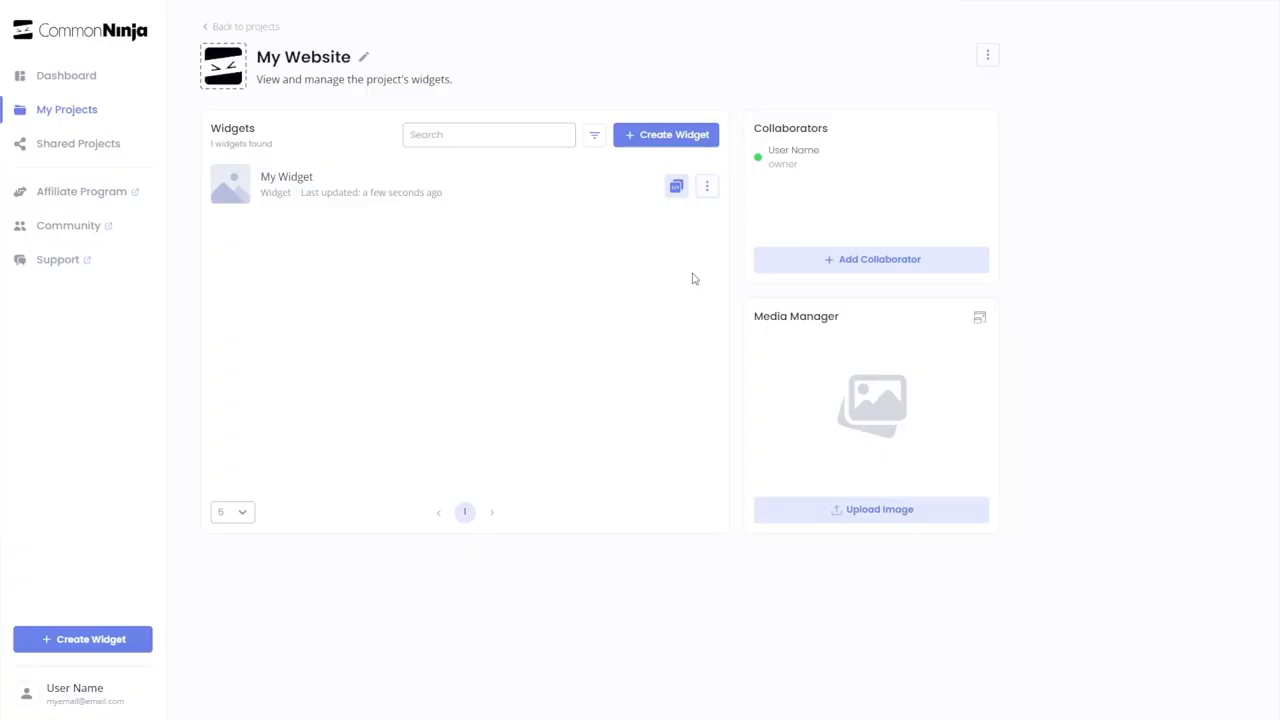
{"action": "mouse_move", "coordinate": [598, 192]}
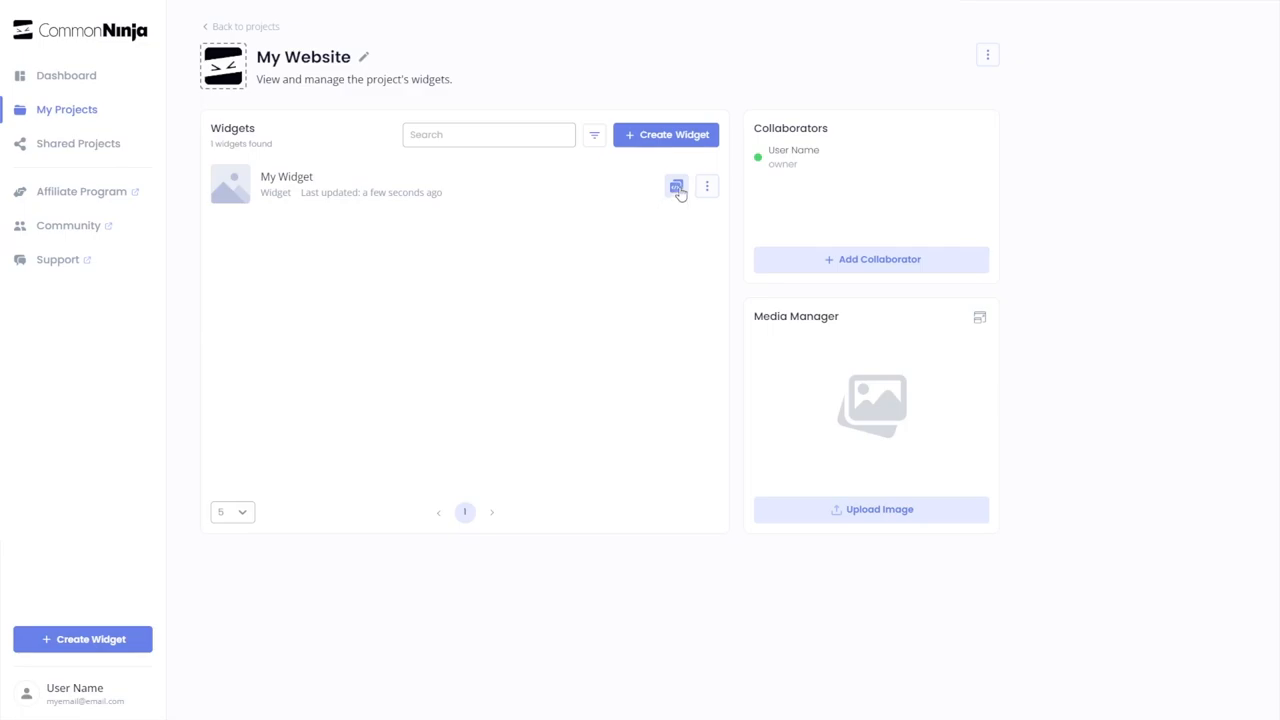
View and copy My Widget's installation code, then dismiss the code dialog.
{"action": "left_click", "coordinate": [676, 186]}
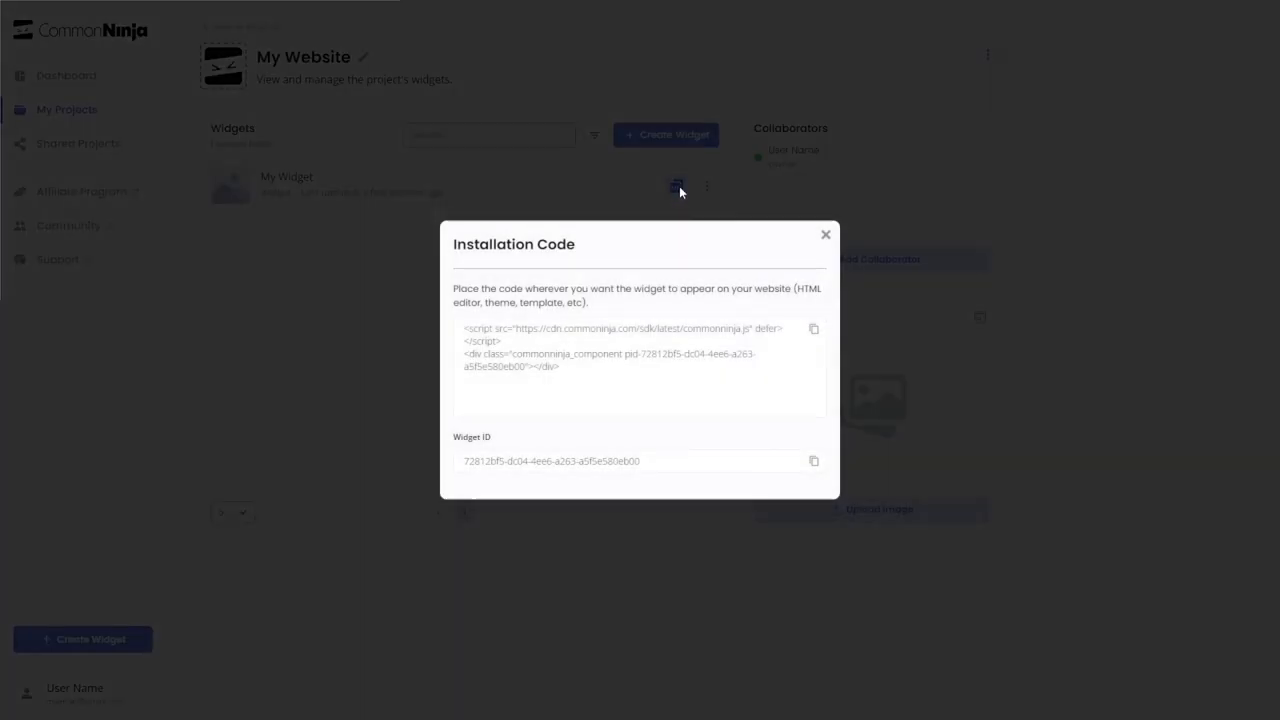
{"action": "mouse_move", "coordinate": [724, 280]}
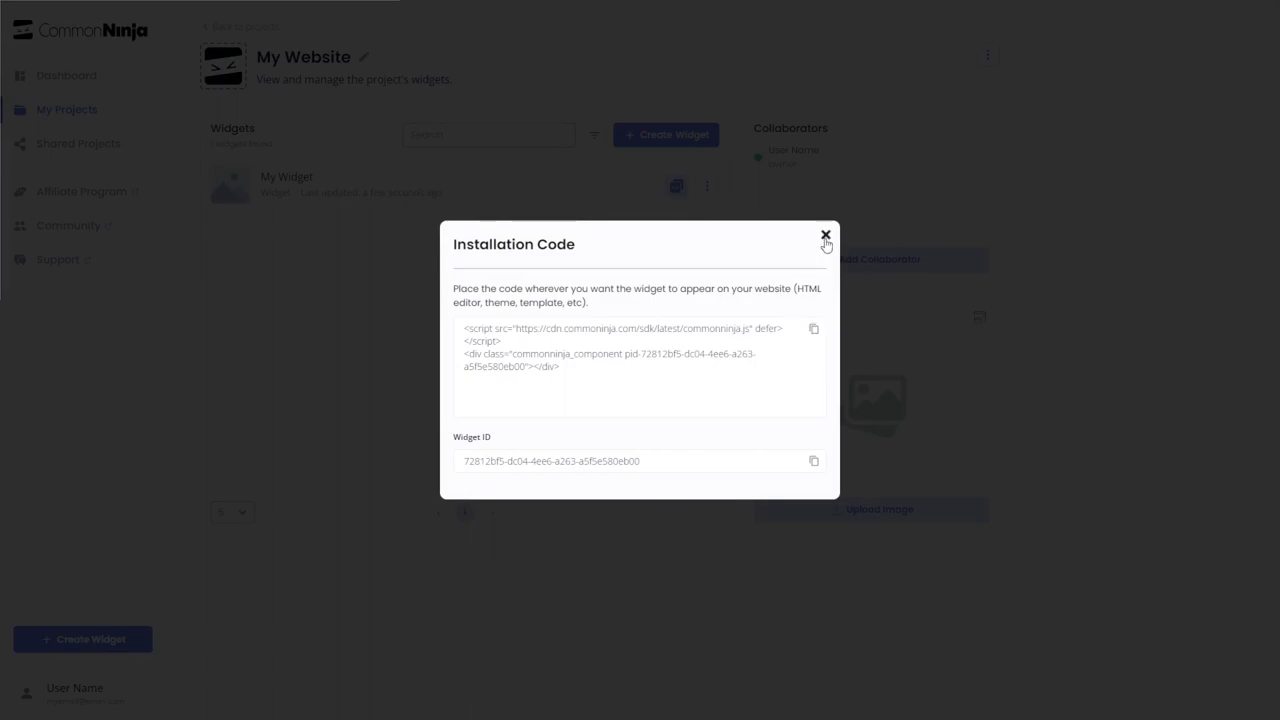
{"action": "left_click", "coordinate": [824, 236]}
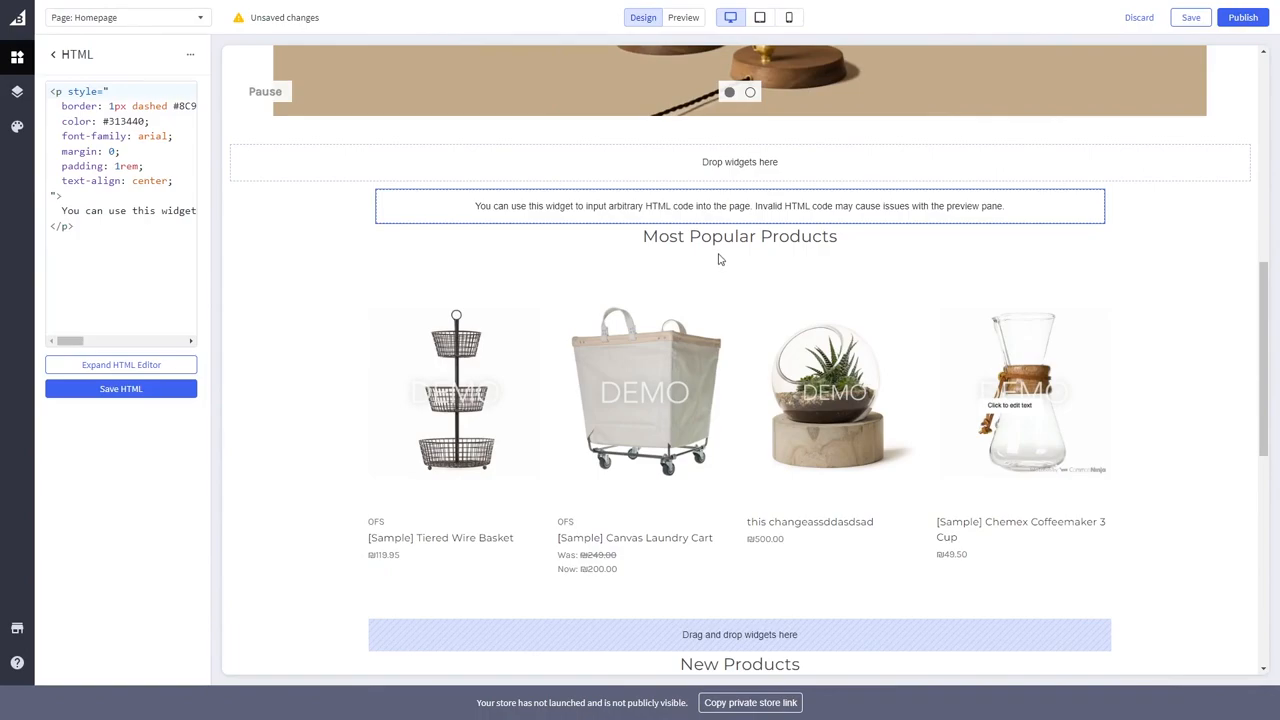
{"action": "mouse_move", "coordinate": [144, 248]}
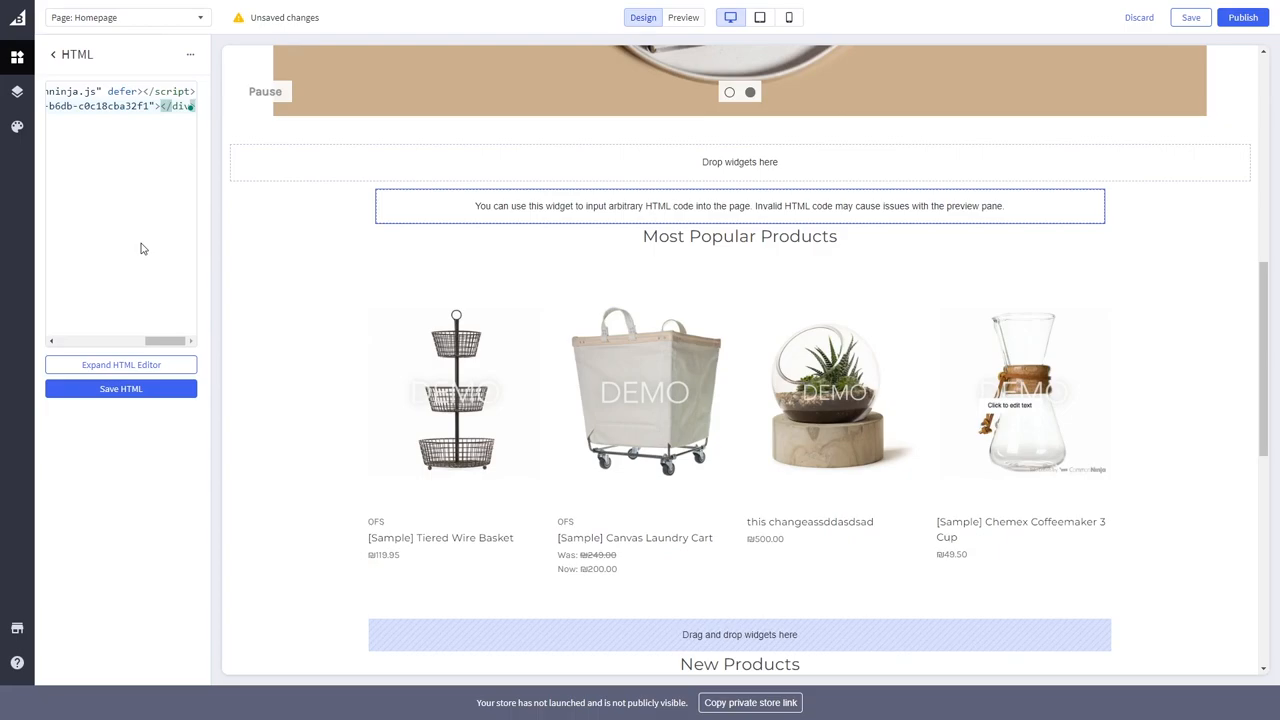
{"action": "mouse_move", "coordinate": [120, 388]}
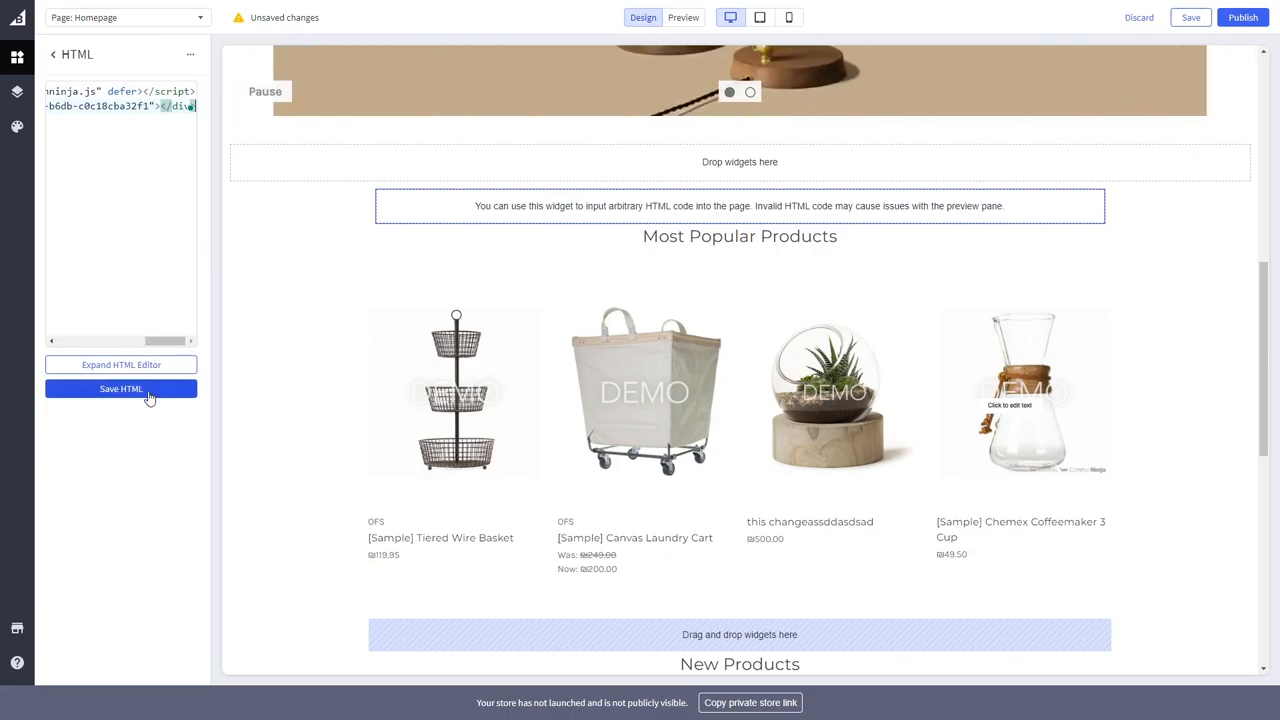
Save the HTML widget code and save the homepage in Page Builder.
{"action": "left_click", "coordinate": [120, 388]}
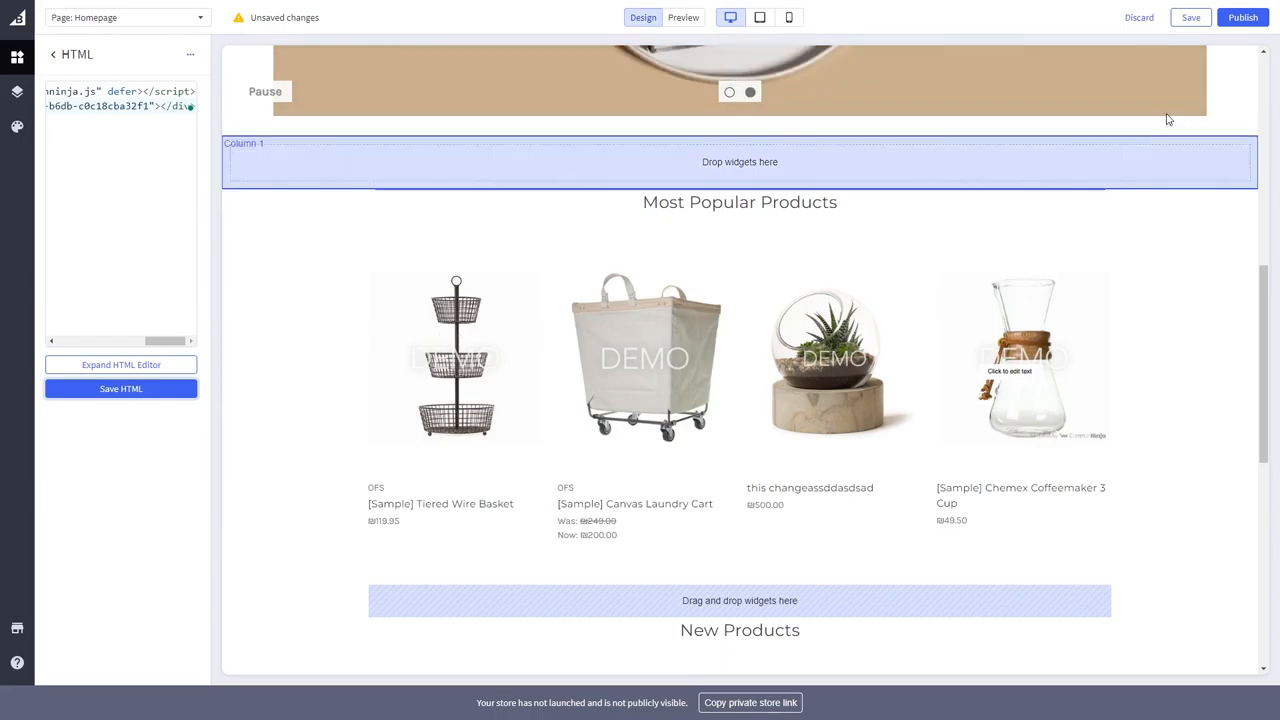
{"action": "left_click", "coordinate": [1190, 16]}
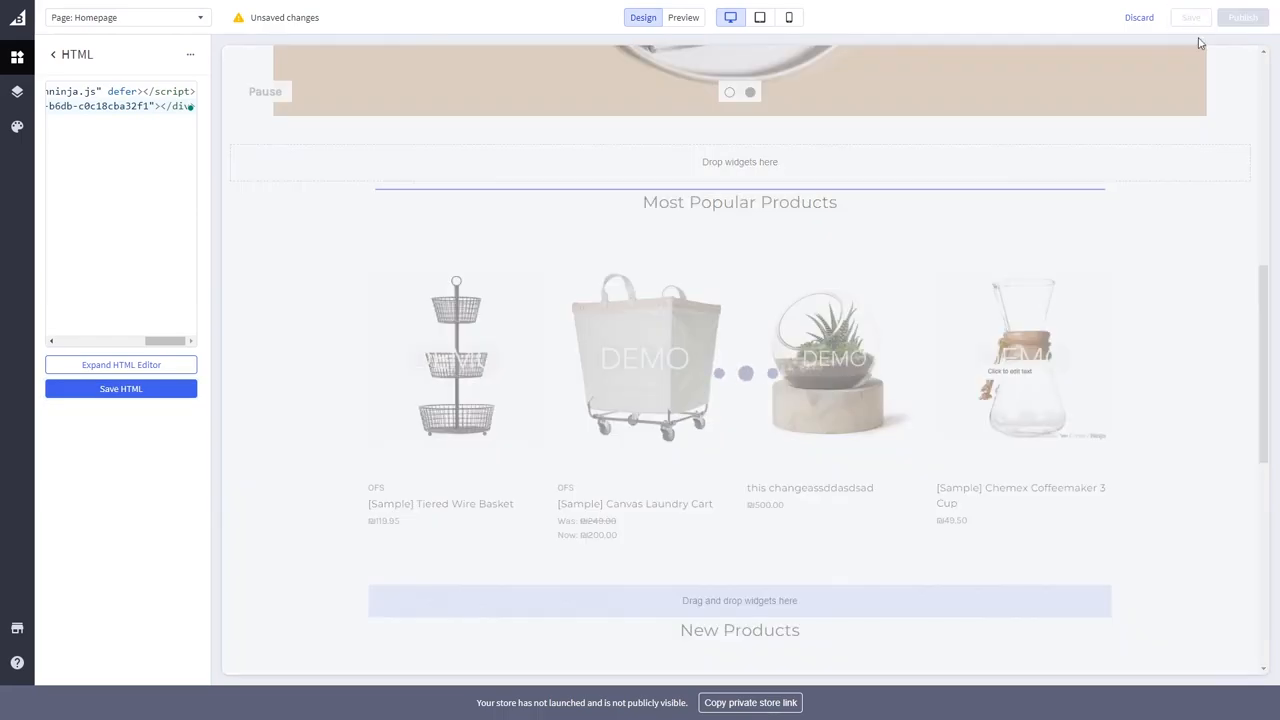
{"action": "left_click", "coordinate": [120, 388]}
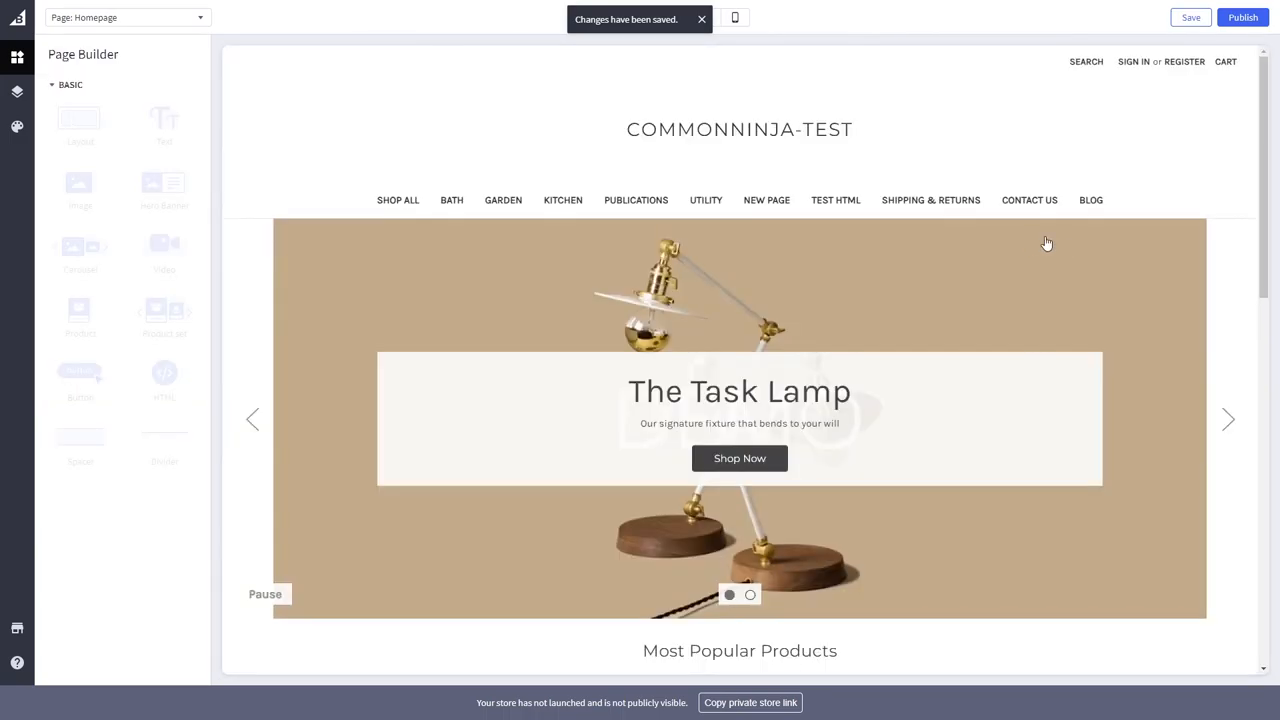
{"action": "mouse_move", "coordinate": [1036, 244]}
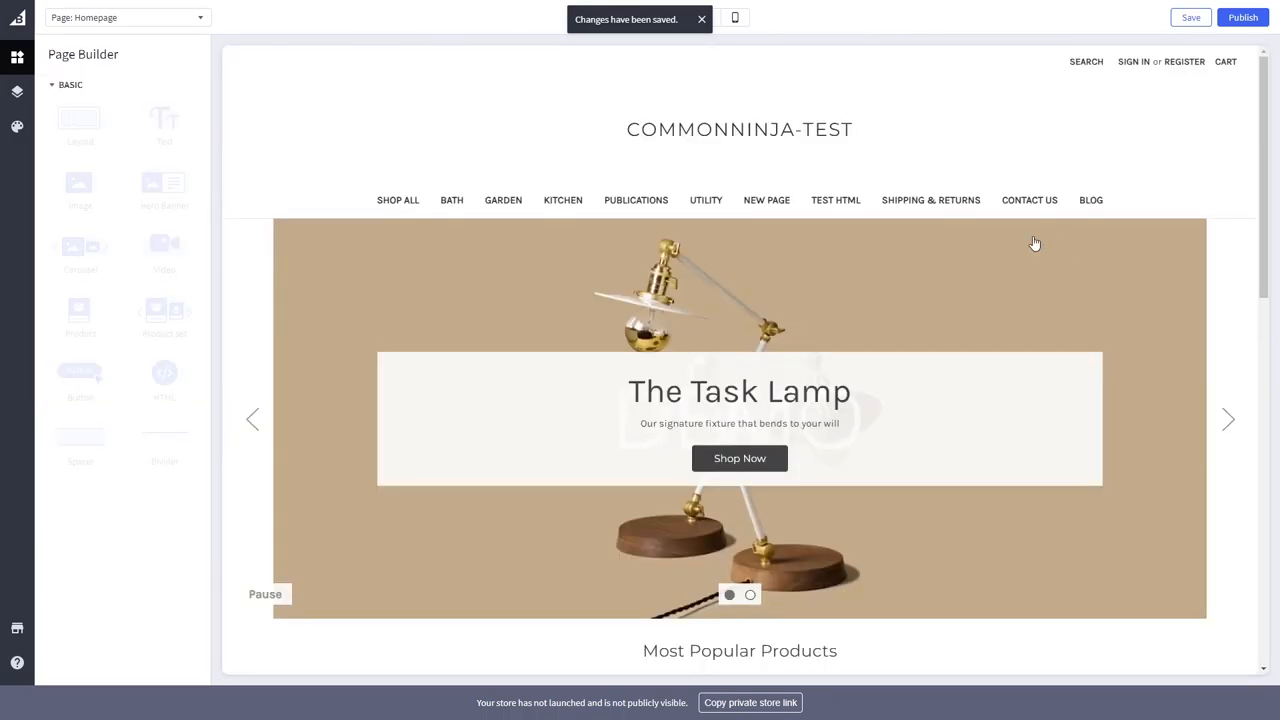